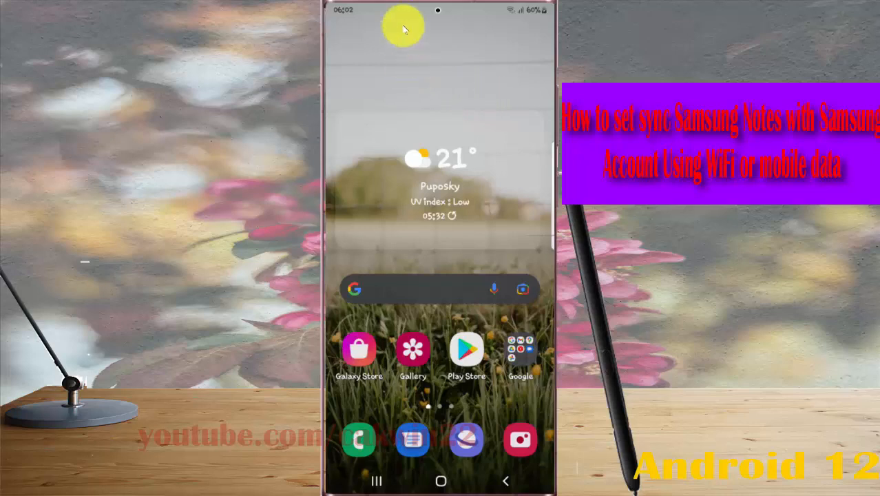
# Pull down the quick settings panel and open the Settings app
pyautogui.moveTo(440, 10); pyautogui.dragTo(439, 207)
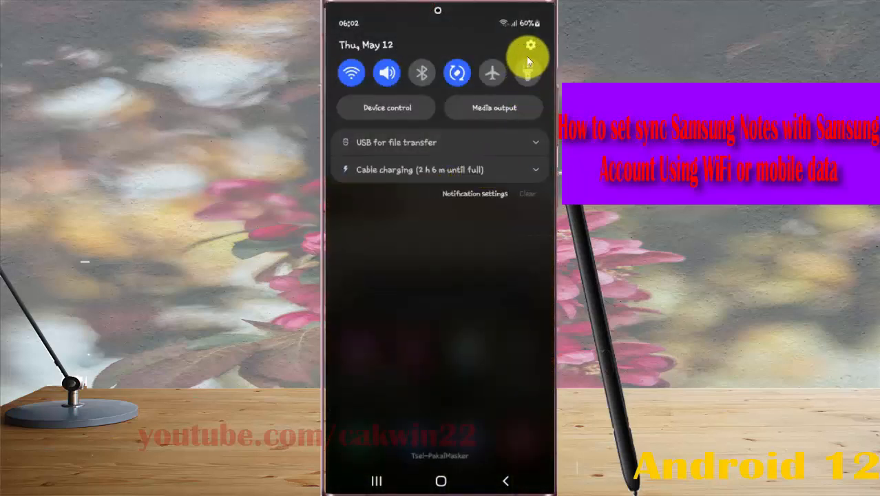
pyautogui.click(528, 55)
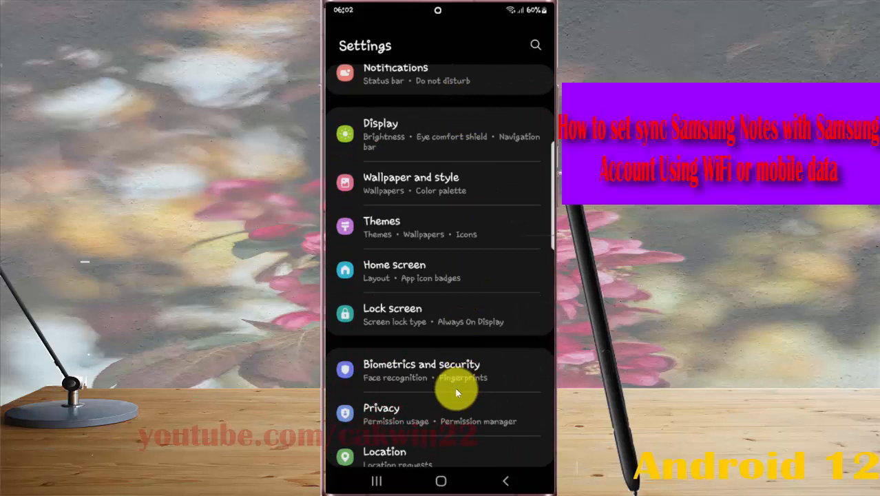
# Scroll the Settings list down toward Accounts and backup
pyautogui.scroll(-3)
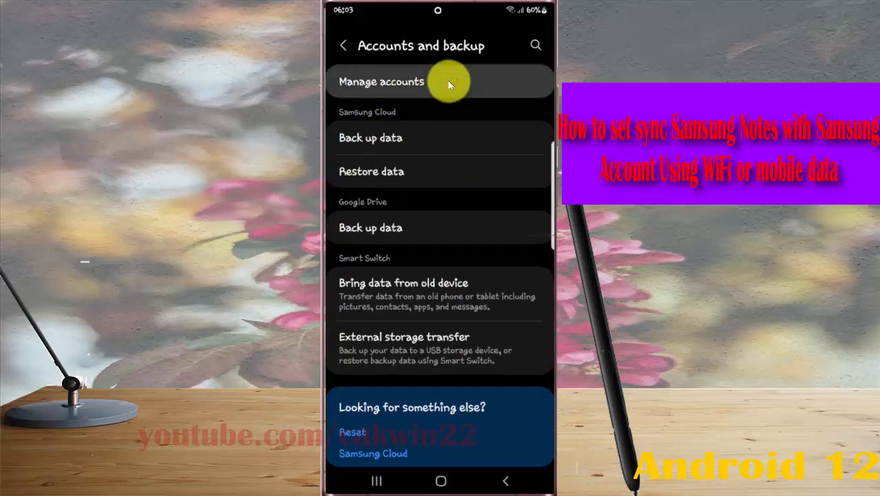
# Go to Manage accounts and open the Samsung account's settings
pyautogui.click(381, 81)
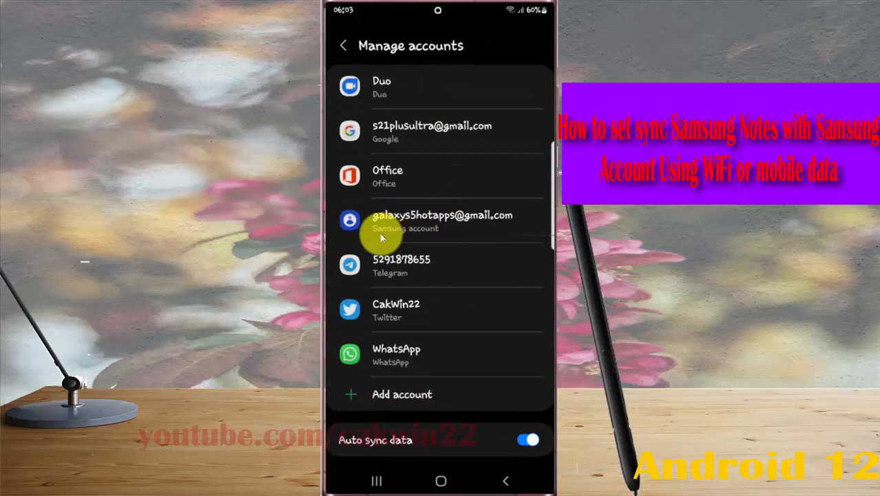
pyautogui.moveTo(463, 232)
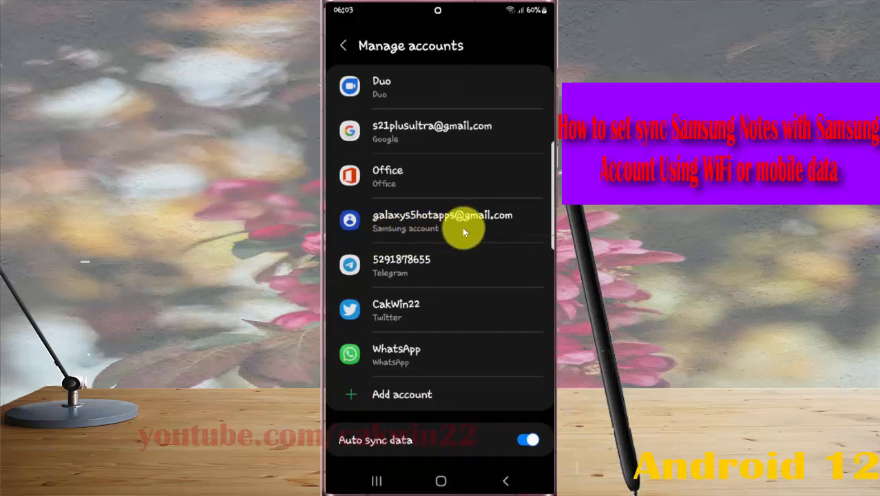
pyautogui.click(444, 220)
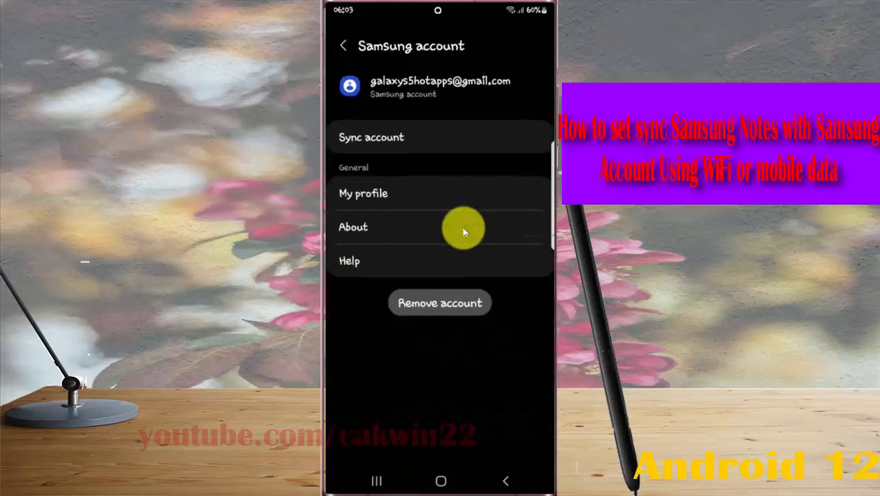
pyautogui.moveTo(349, 137)
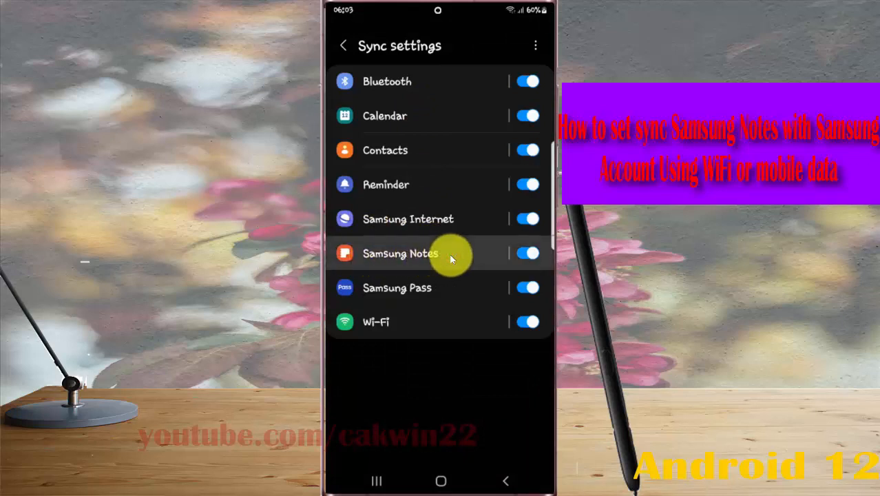
# Open Samsung Notes sync, confirming it syncs using Wi-Fi or mobile data
pyautogui.click(400, 253)
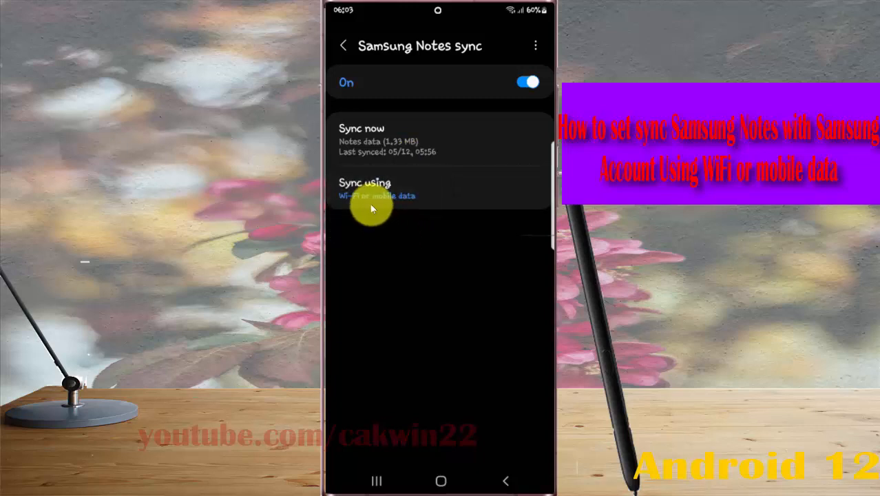
pyautogui.moveTo(394, 212)
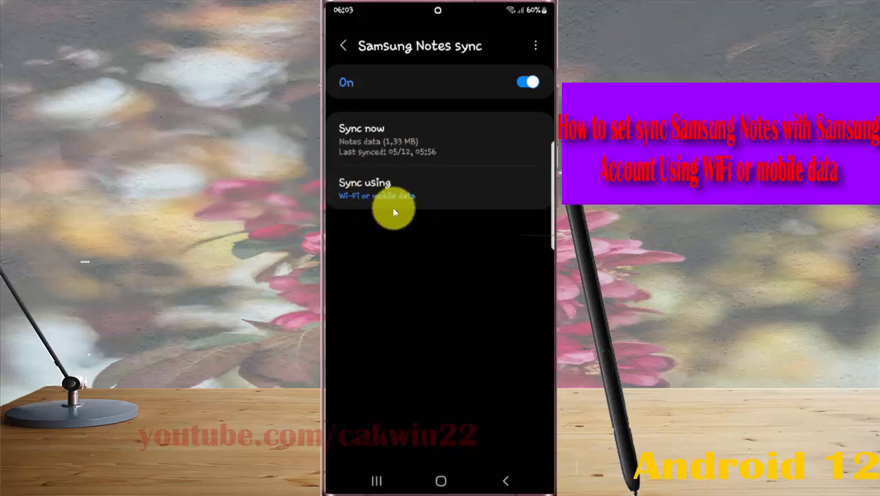